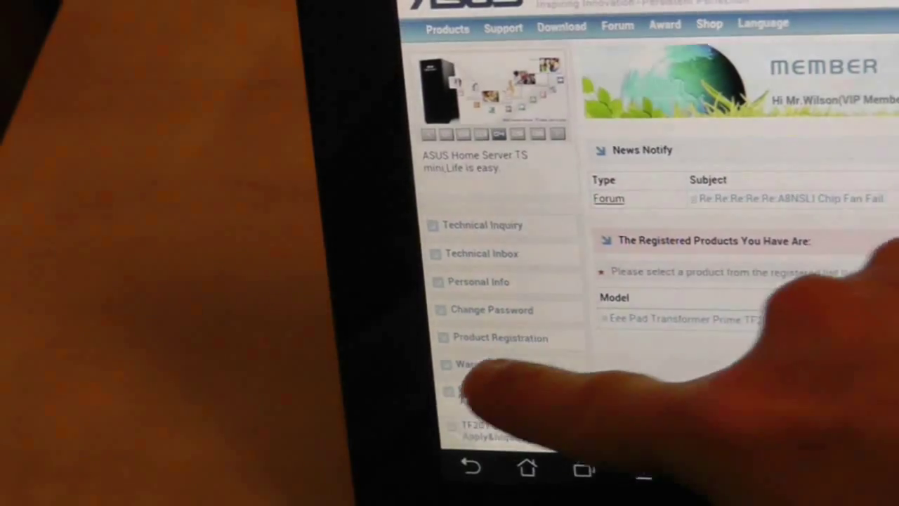
pyautogui.scroll(-3)
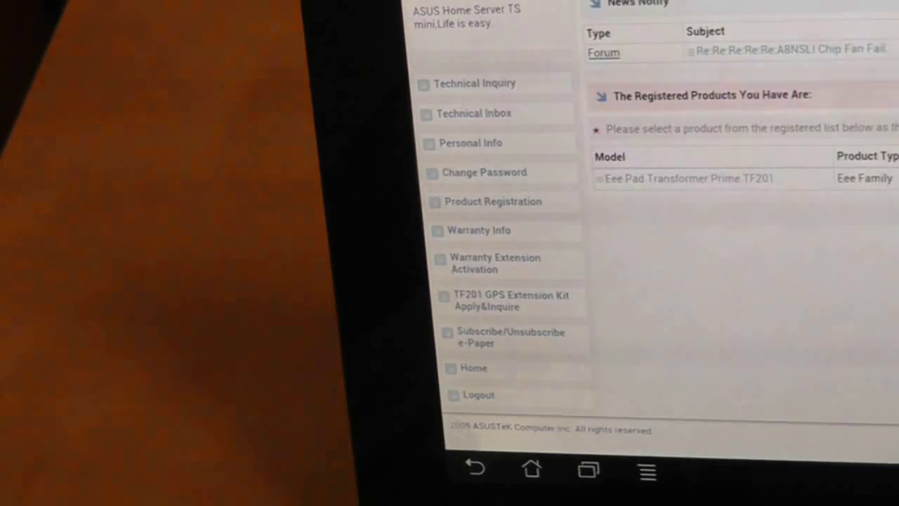